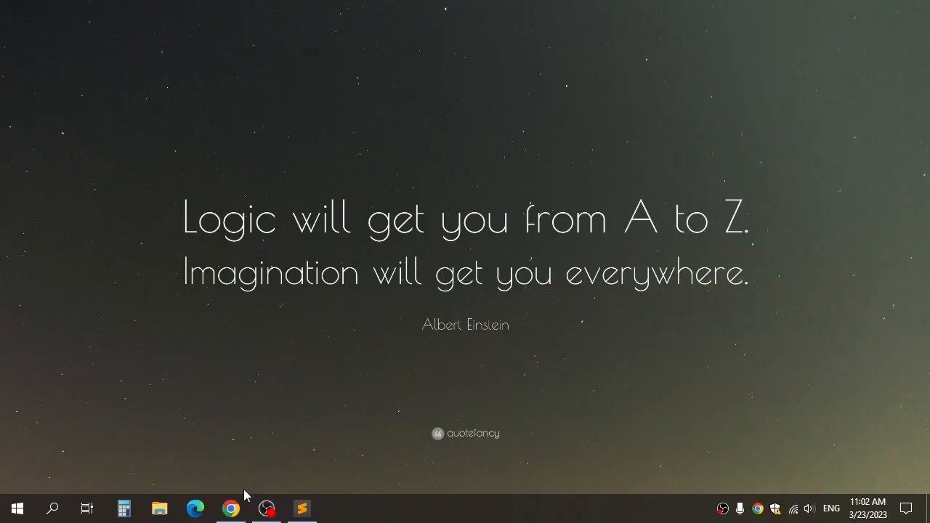
Switch to the browser with Discord and go to the Midjourney newbies-117 channel
{"action": "left_click", "coordinate": [230, 509]}
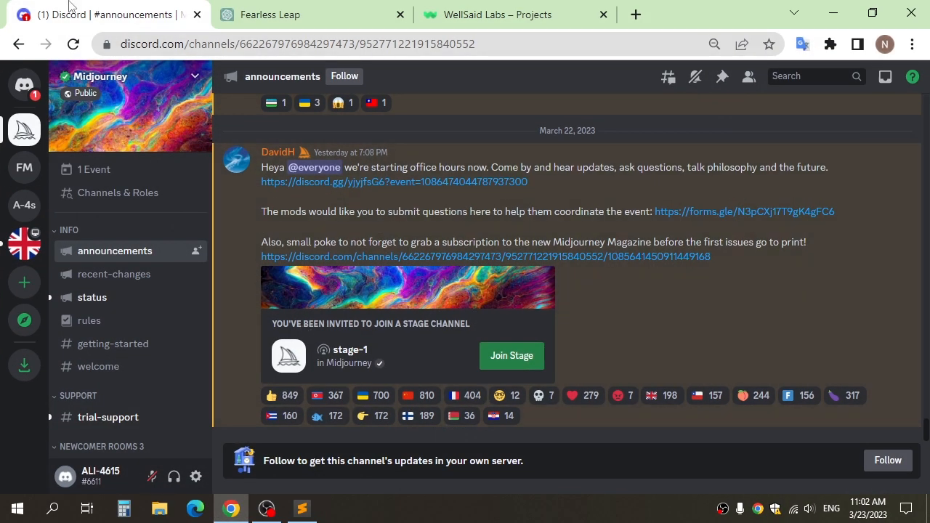
{"action": "mouse_move", "coordinate": [245, 267]}
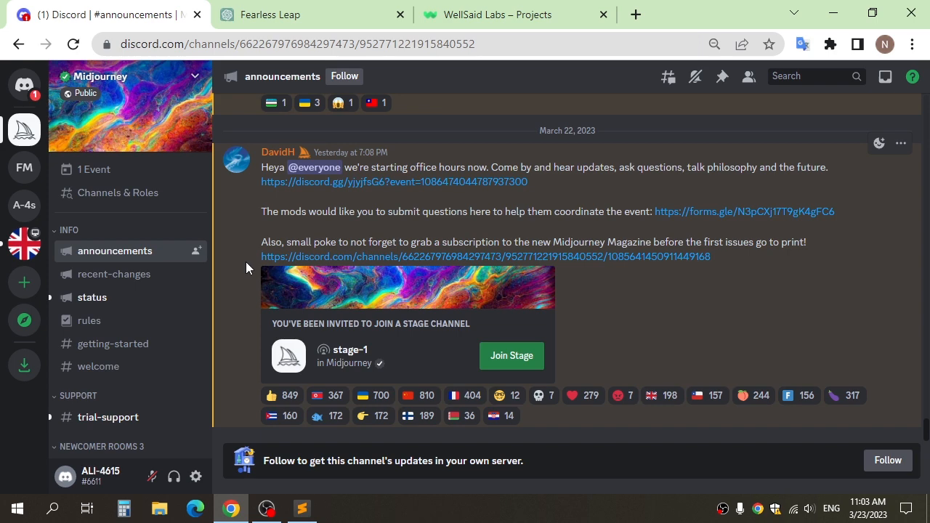
{"action": "scroll", "scroll_direction": "down", "scroll_amount": 3}
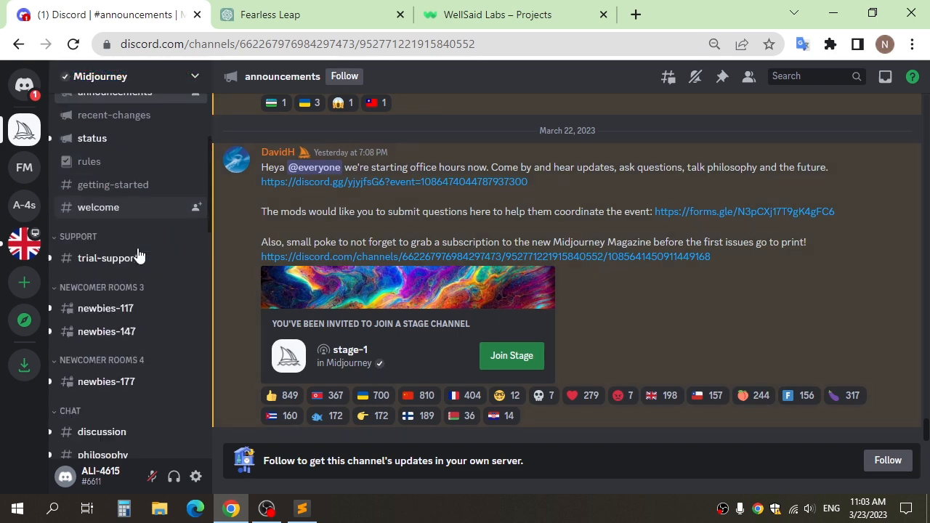
{"action": "scroll", "scroll_direction": "down", "scroll_amount": 3}
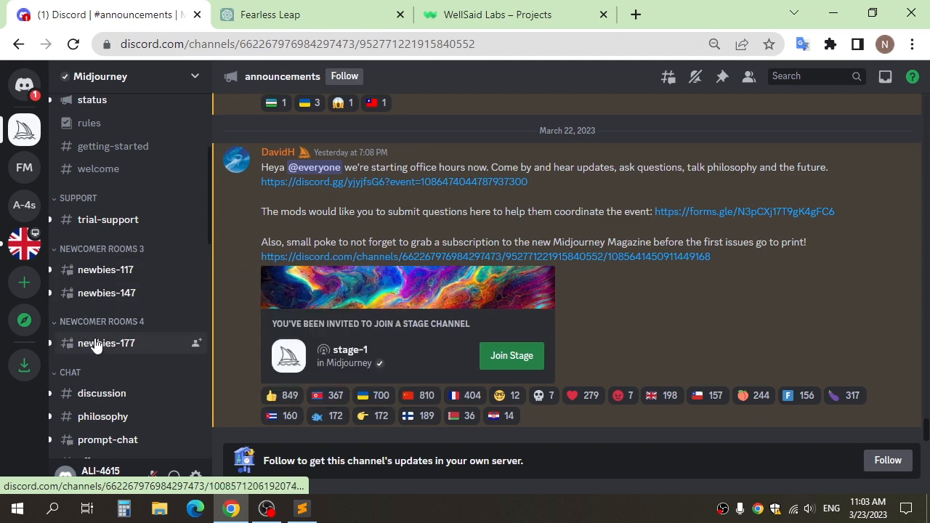
{"action": "left_click", "coordinate": [104, 269]}
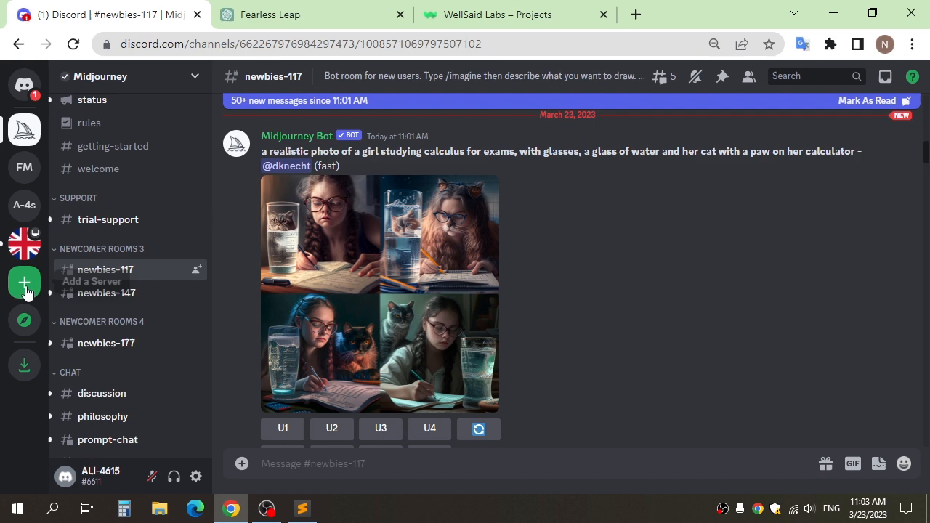
Create a new server named test and add the Midjourney Bot to it
{"action": "left_click", "coordinate": [23, 282]}
{"action": "type", "text": "test"}
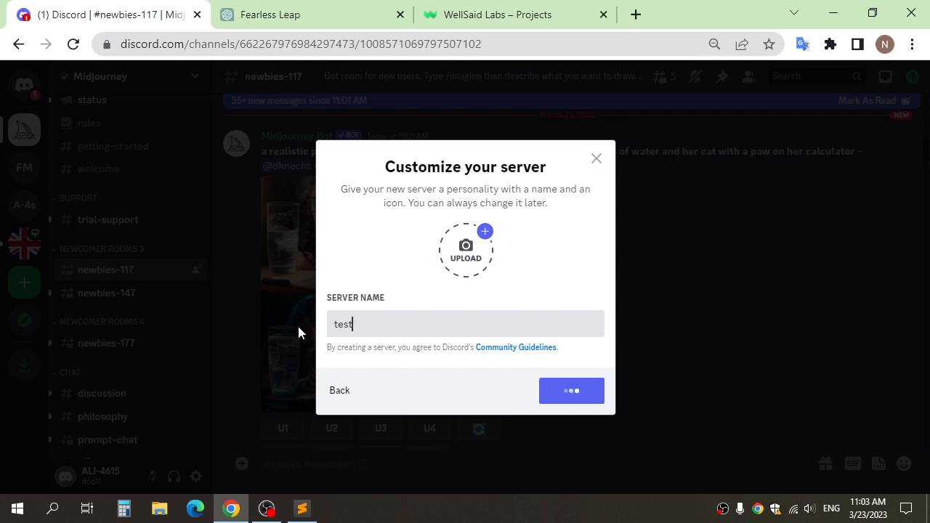
{"action": "left_click", "coordinate": [571, 390]}
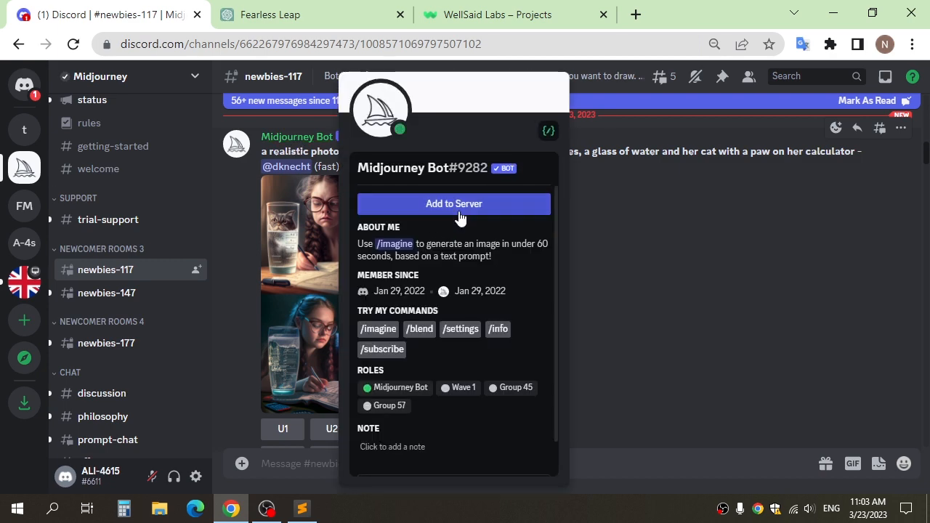
{"action": "left_click", "coordinate": [454, 204]}
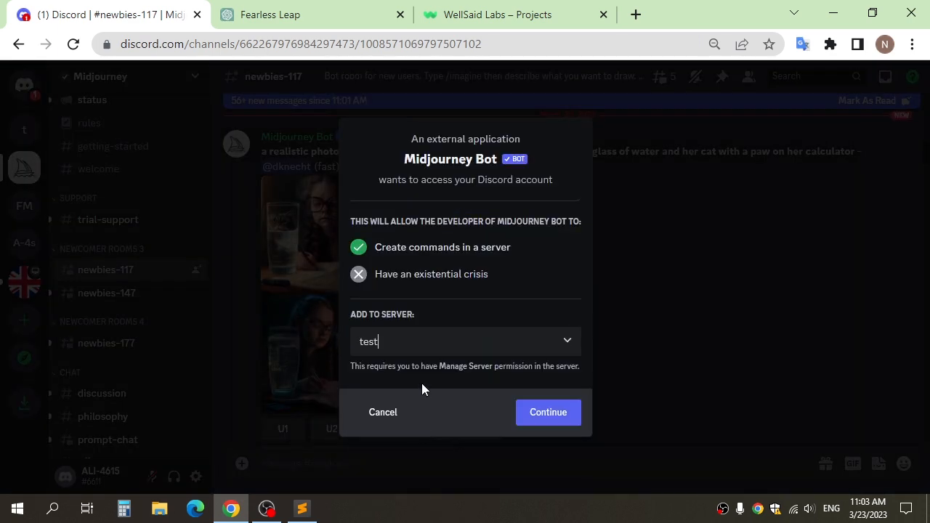
{"action": "left_click", "coordinate": [548, 413]}
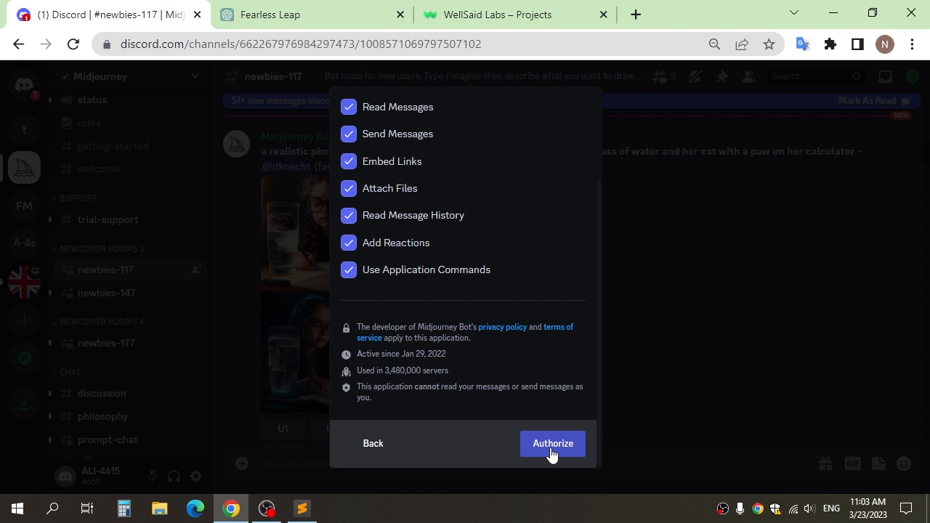
Authorize the bot's permissions, pass the captcha and close the confirmation
{"action": "left_click", "coordinate": [552, 443]}
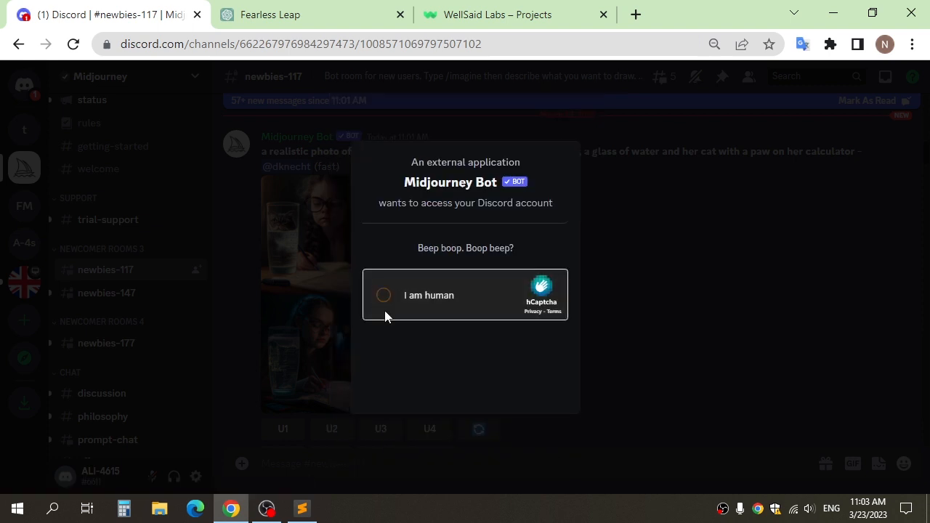
{"action": "left_click", "coordinate": [384, 295]}
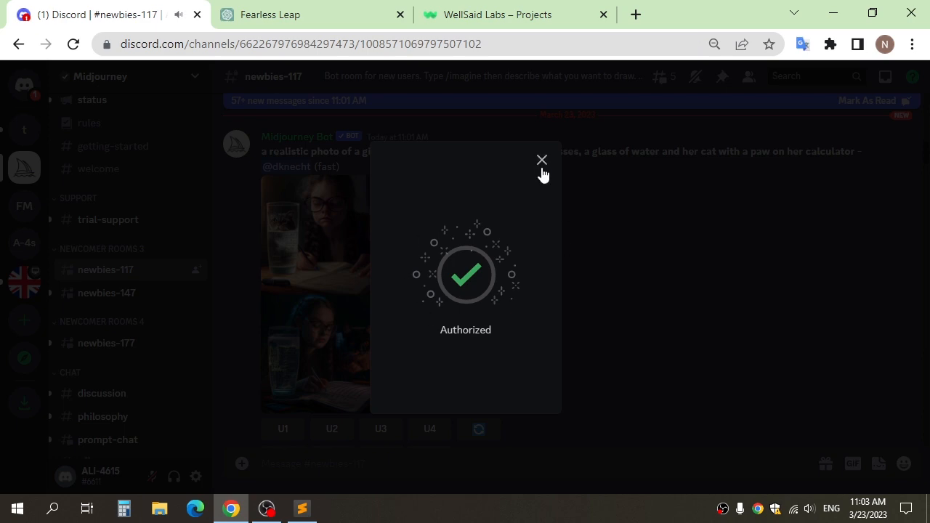
{"action": "left_click", "coordinate": [541, 159]}
{"action": "type", "text": "/"}
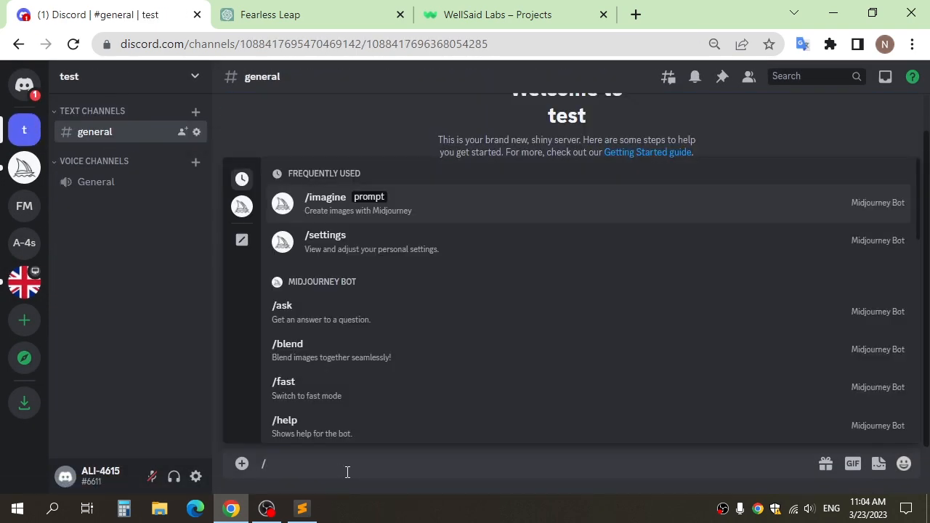
Submit an /imagine prompt for a posh girl in a blazer with --q 2 --s 750
{"action": "left_click", "coordinate": [325, 203]}
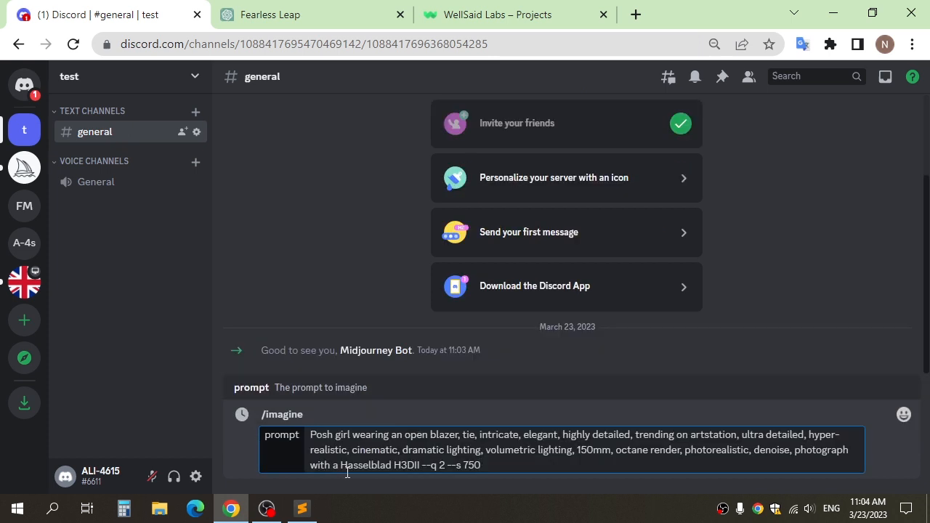
{"action": "key", "text": "Backspace"}
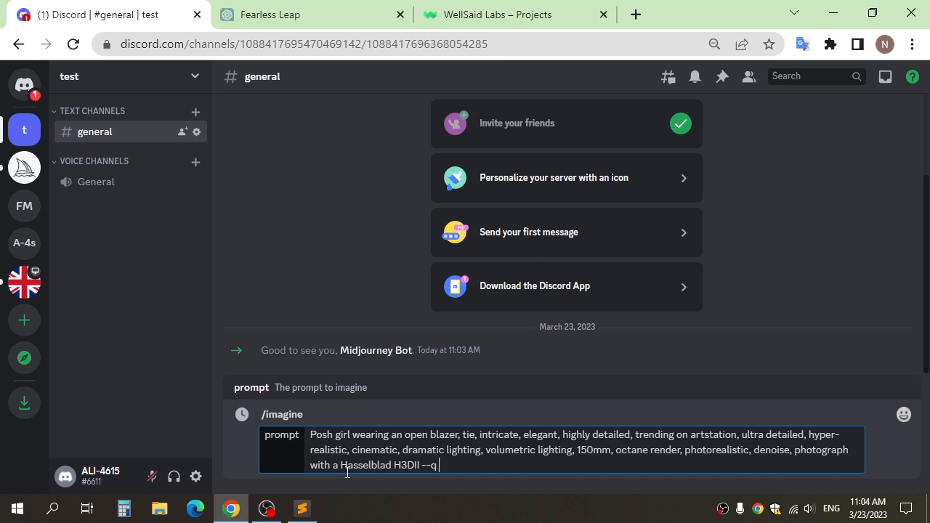
{"action": "key", "text": "Backspace"}
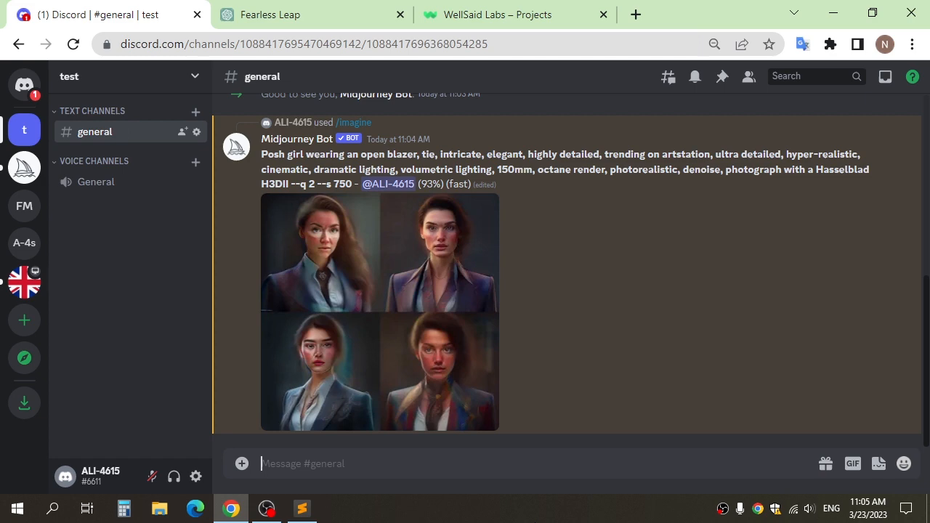
{"action": "scroll", "scroll_direction": "down", "scroll_amount": 3}
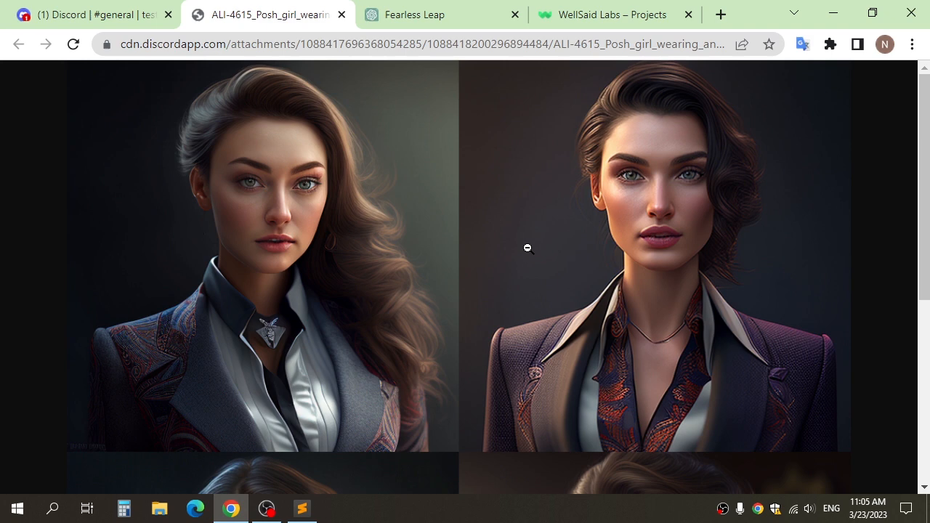
{"action": "scroll", "scroll_direction": "down", "scroll_amount": 3}
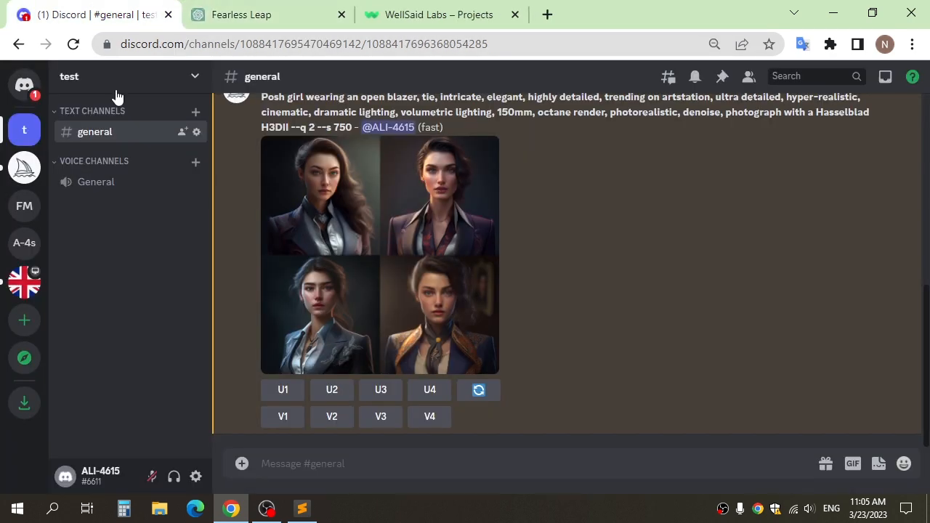
Upscale the fourth posh-girl portrait, view it in the browser and save the image
{"action": "left_click", "coordinate": [431, 389]}
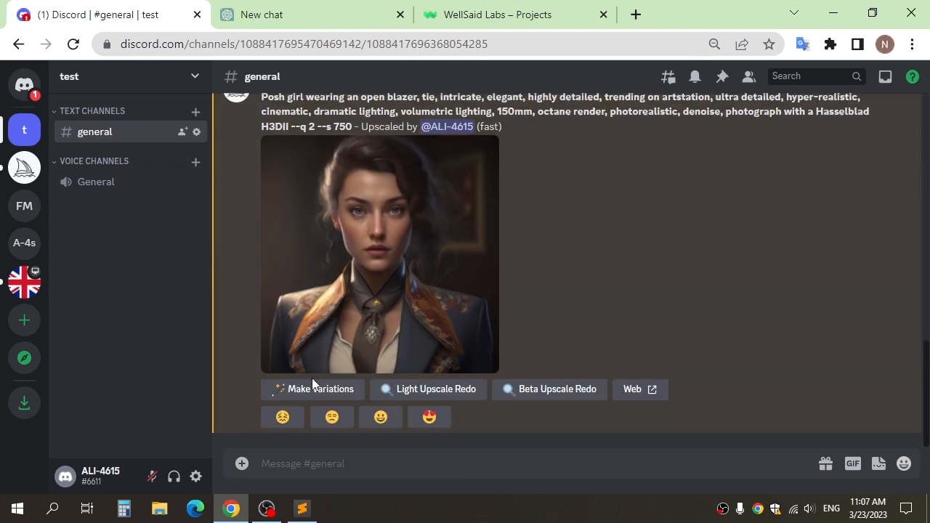
{"action": "mouse_move", "coordinate": [369, 296]}
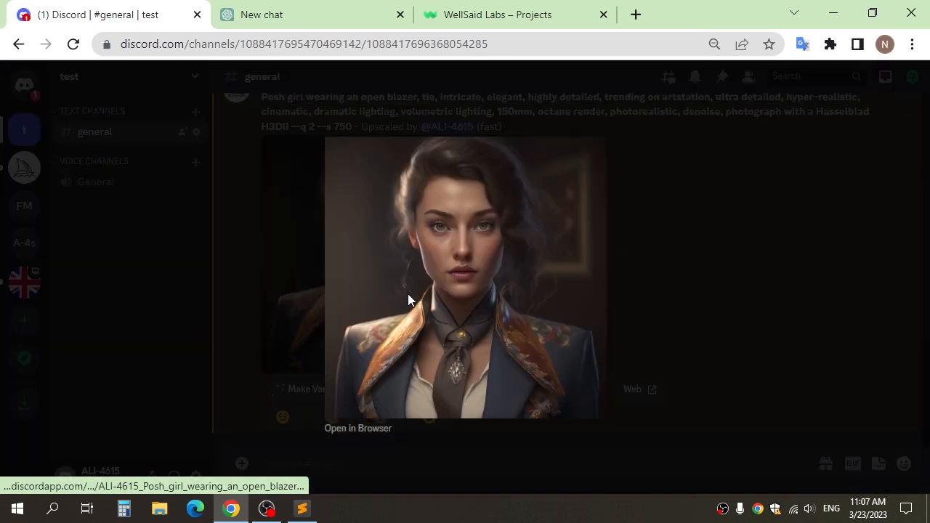
{"action": "left_click", "coordinate": [358, 427]}
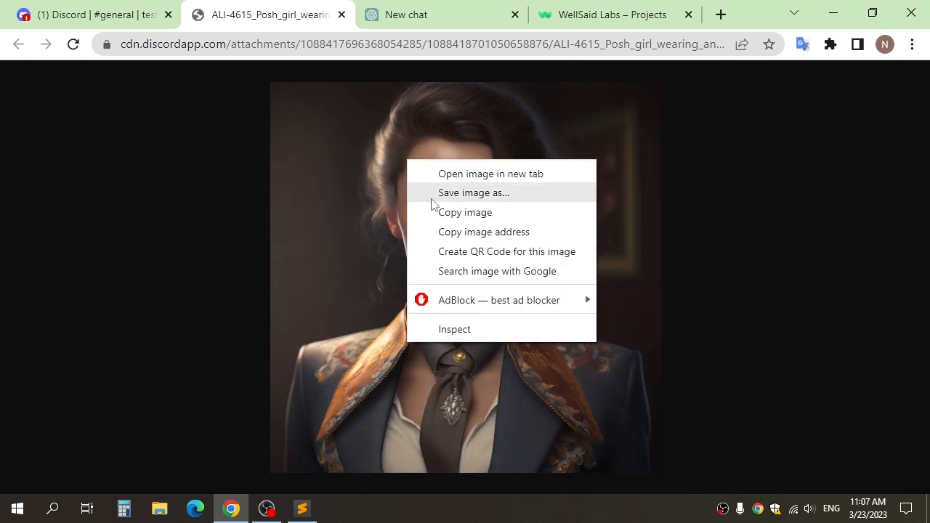
{"action": "left_click", "coordinate": [474, 191]}
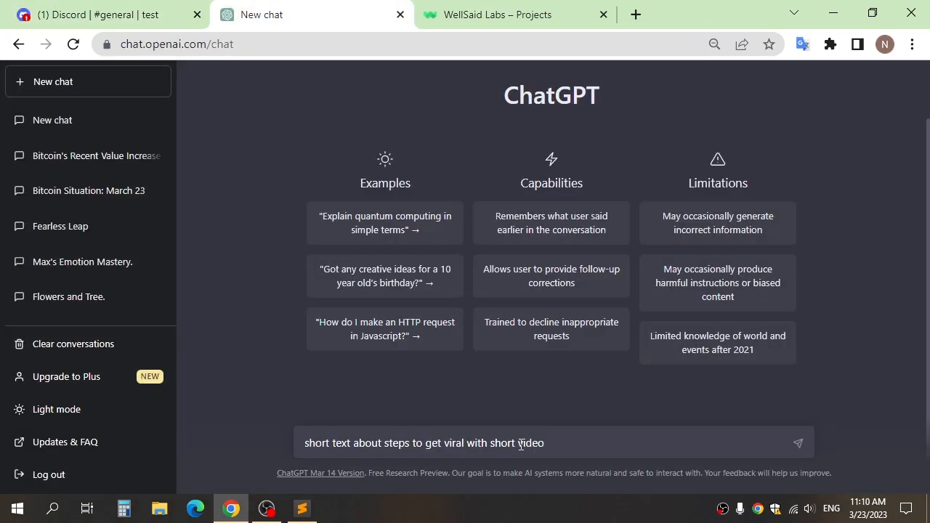
Send the ChatGPT request for viral short-video tips and select the response for copying
{"action": "left_click", "coordinate": [796, 442]}
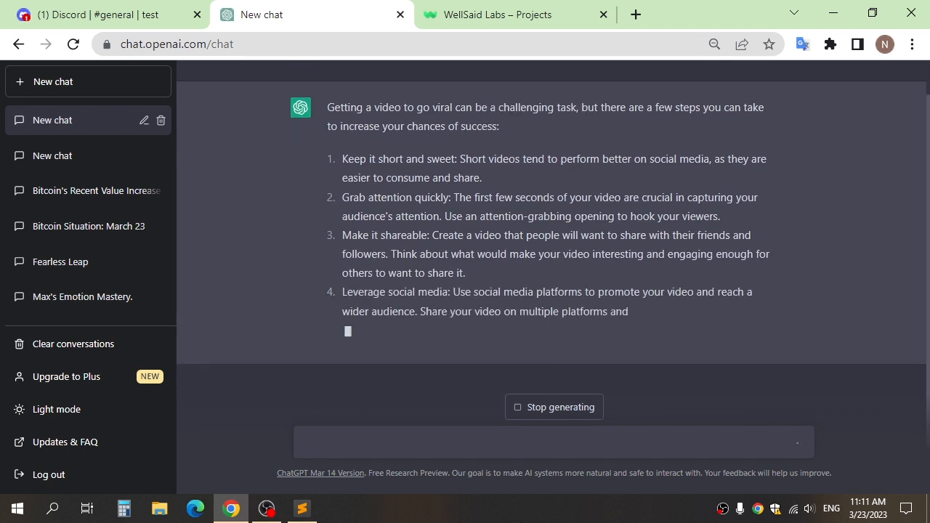
{"action": "scroll", "scroll_direction": "down", "scroll_amount": 3}
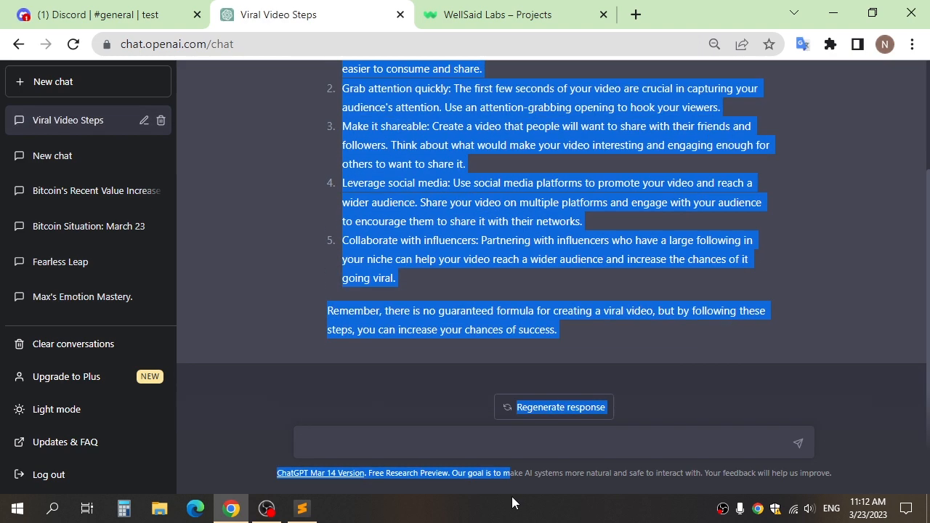
{"action": "left_click", "coordinate": [500, 283]}
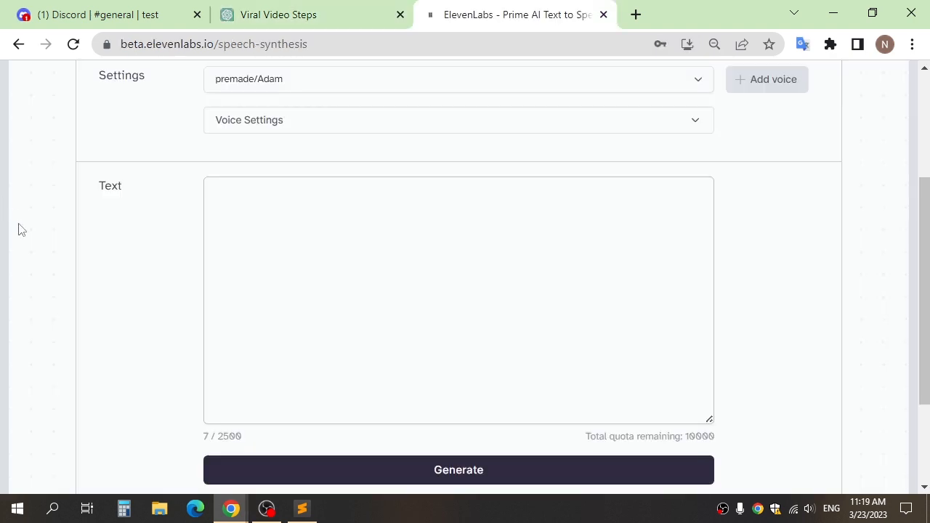
Copy the edited tips from Sublime Text into the ElevenLabs speech text box (466 characters)
{"action": "left_click", "coordinate": [301, 508]}
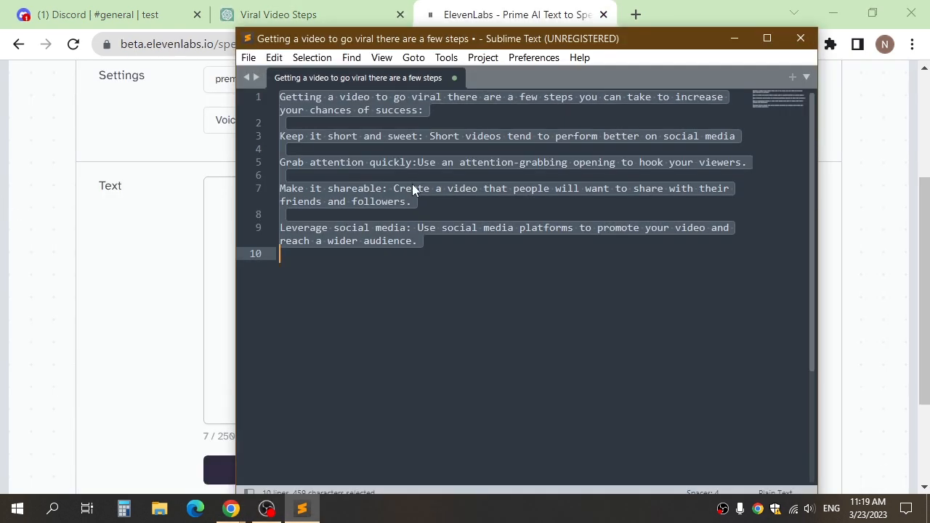
{"action": "key", "text": "ctrl+c"}
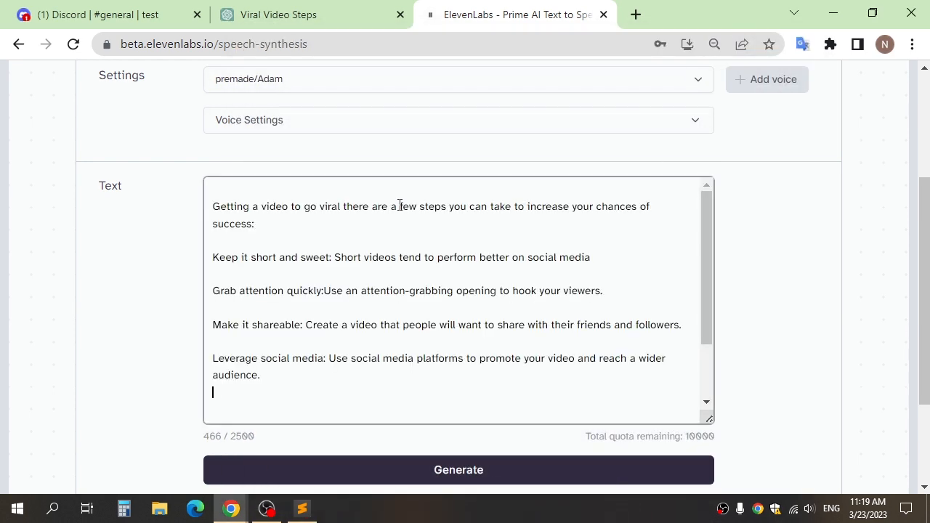
{"action": "scroll", "scroll_direction": "down", "scroll_amount": 3}
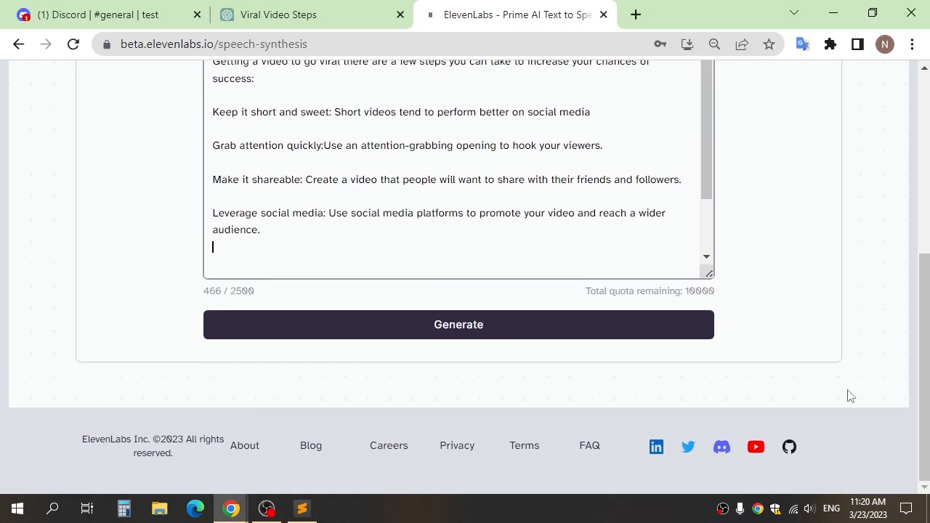
{"action": "scroll", "scroll_direction": "up", "scroll_amount": 3}
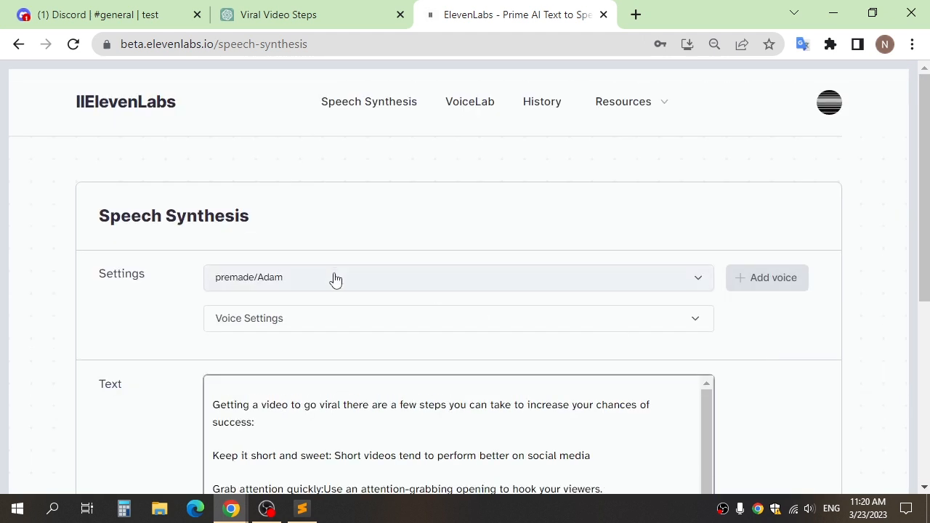
Preview premade voices and set the speech voice to premade/Bella instead of Adam
{"action": "left_click", "coordinate": [458, 276]}
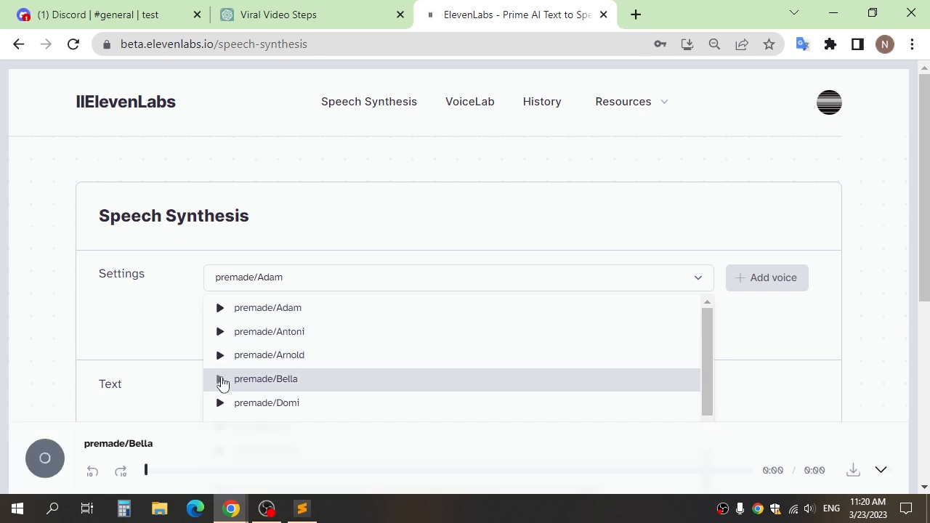
{"action": "left_click", "coordinate": [218, 378]}
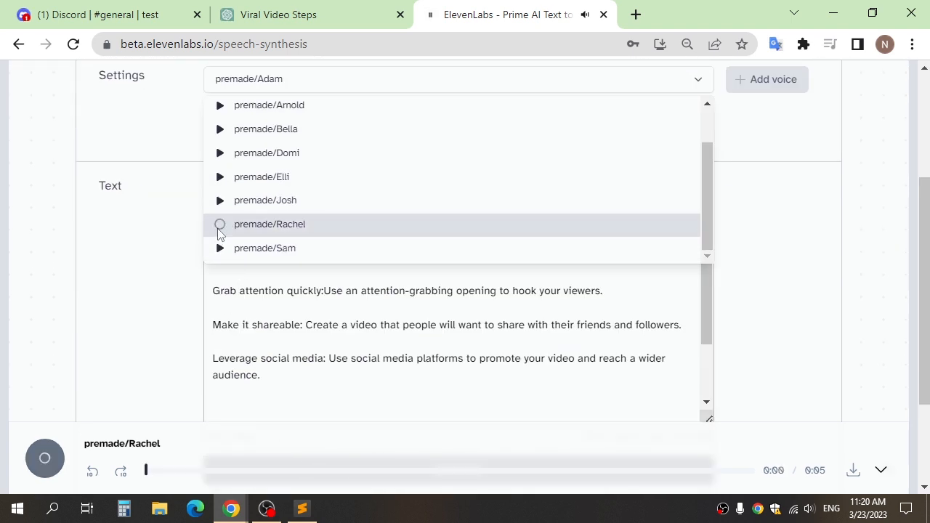
{"action": "left_click", "coordinate": [219, 128]}
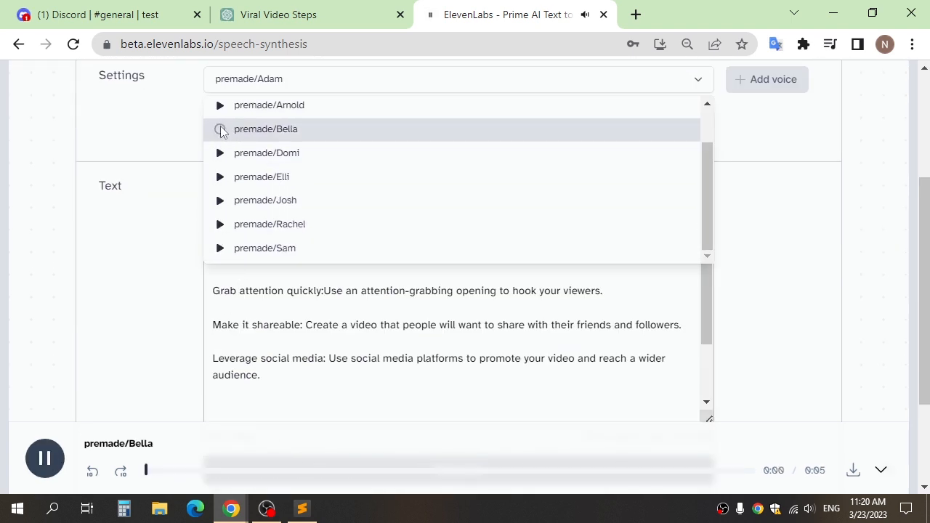
{"action": "left_click", "coordinate": [264, 128]}
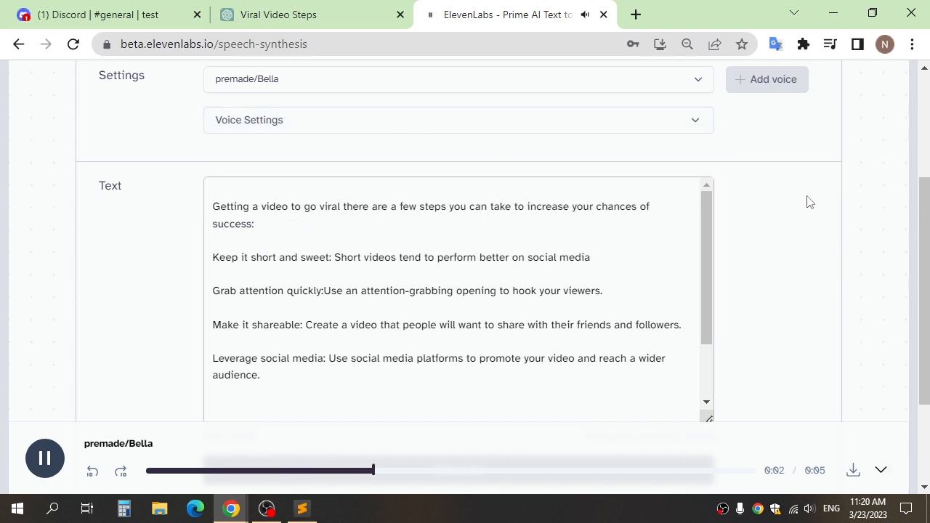
{"action": "scroll", "scroll_direction": "down", "scroll_amount": 3}
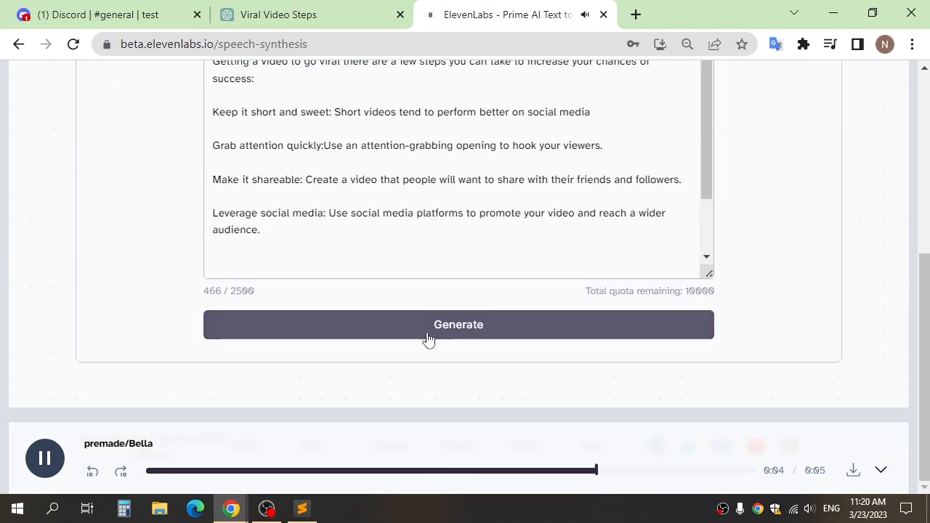
Generate the Bella narration of the tips and play it back
{"action": "left_click", "coordinate": [44, 458]}
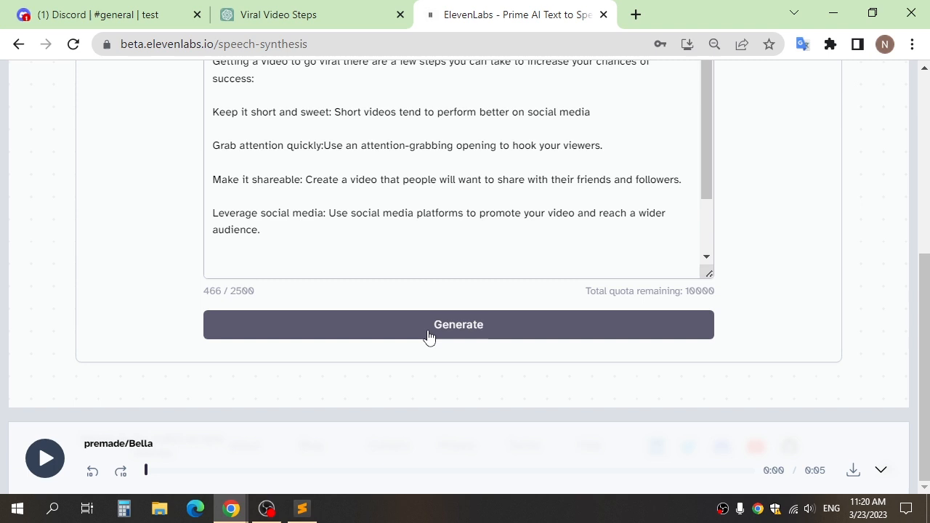
{"action": "left_click", "coordinate": [459, 326]}
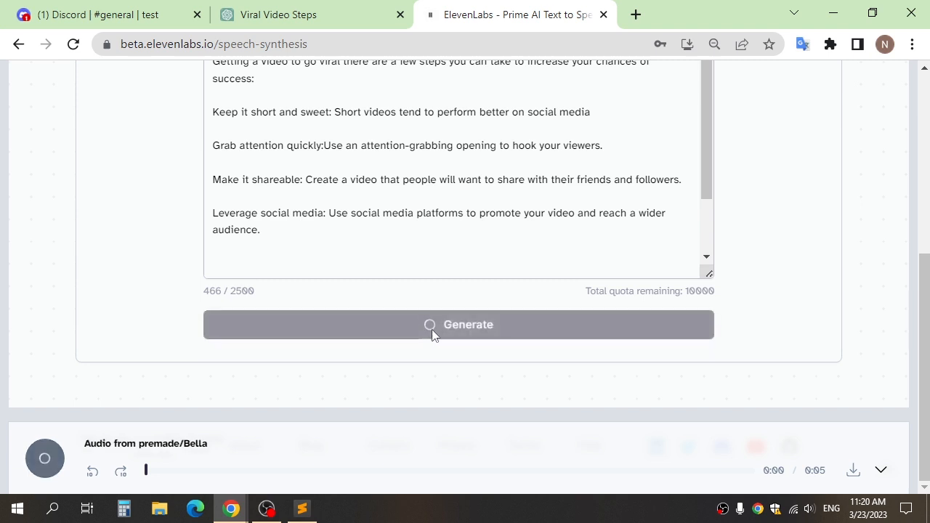
{"action": "left_click", "coordinate": [460, 324]}
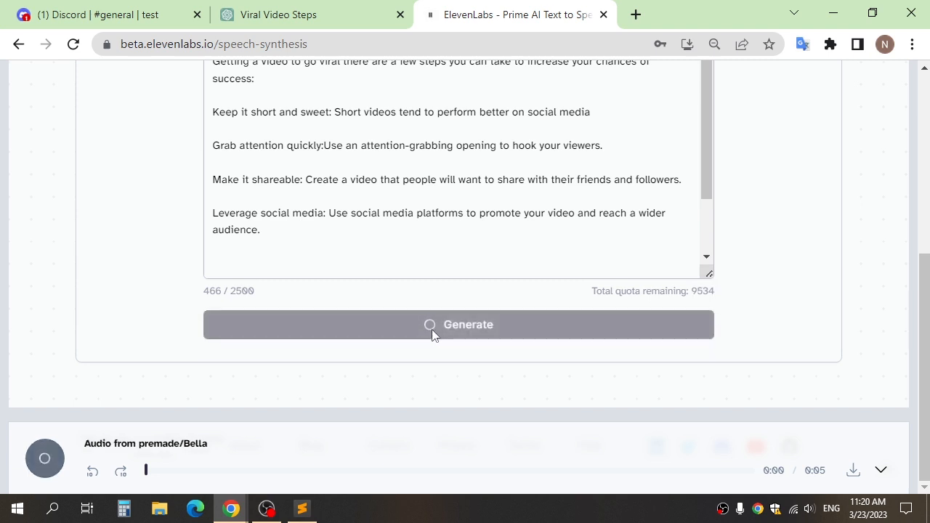
{"action": "left_click", "coordinate": [44, 459]}
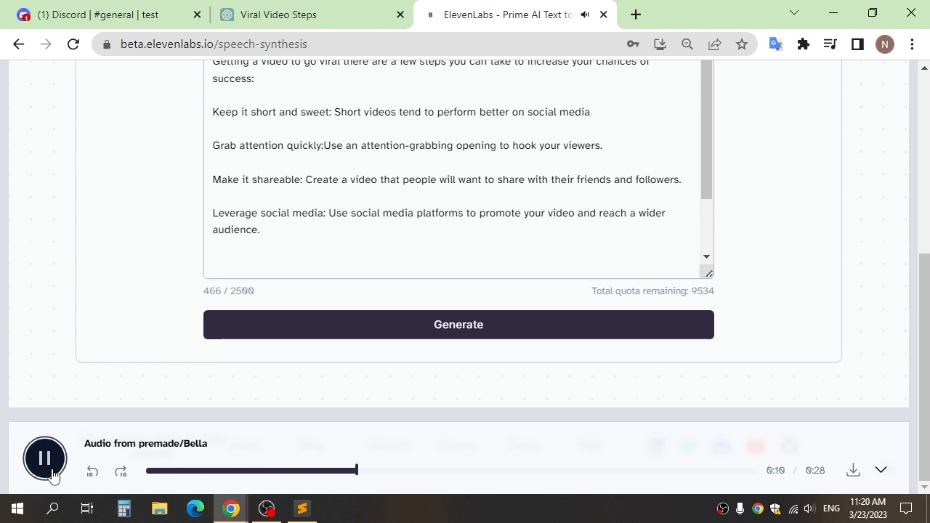
{"action": "left_click", "coordinate": [43, 458]}
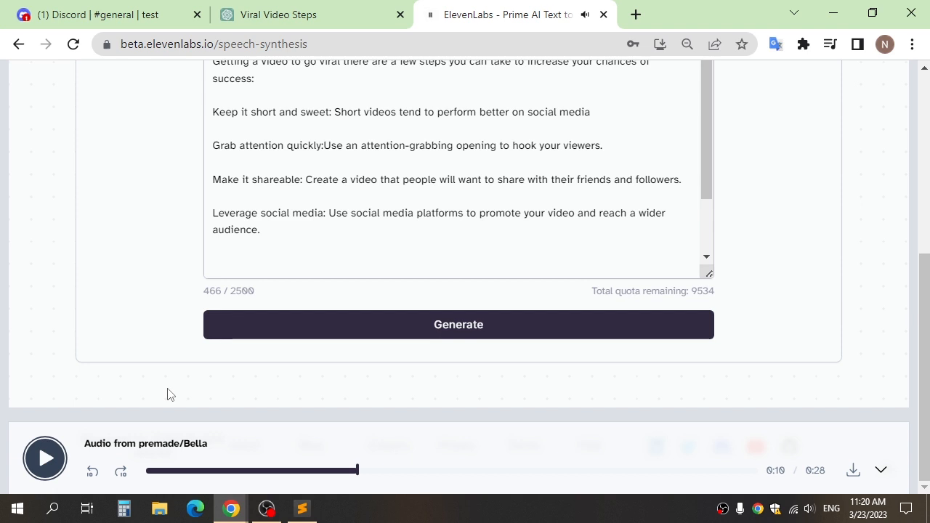
{"action": "mouse_move", "coordinate": [851, 469]}
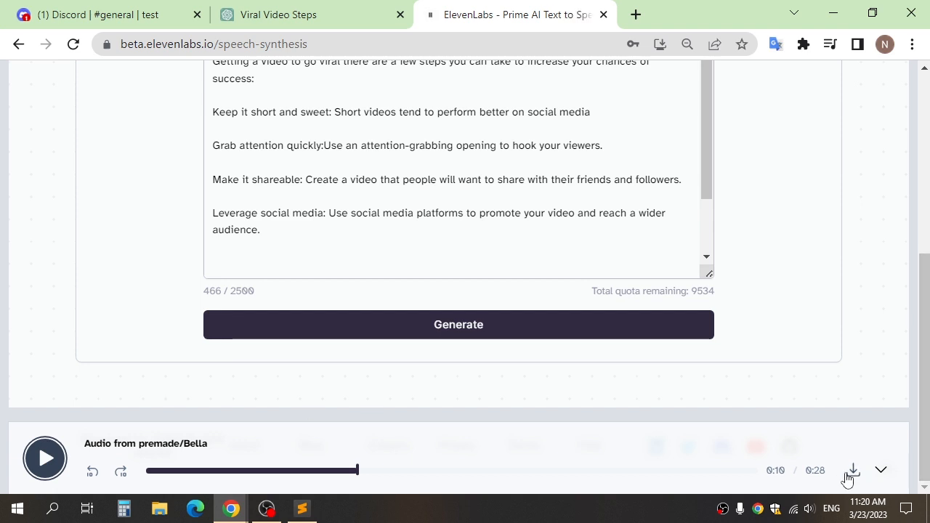
Download the generated speech audio file
{"action": "left_click", "coordinate": [852, 471]}
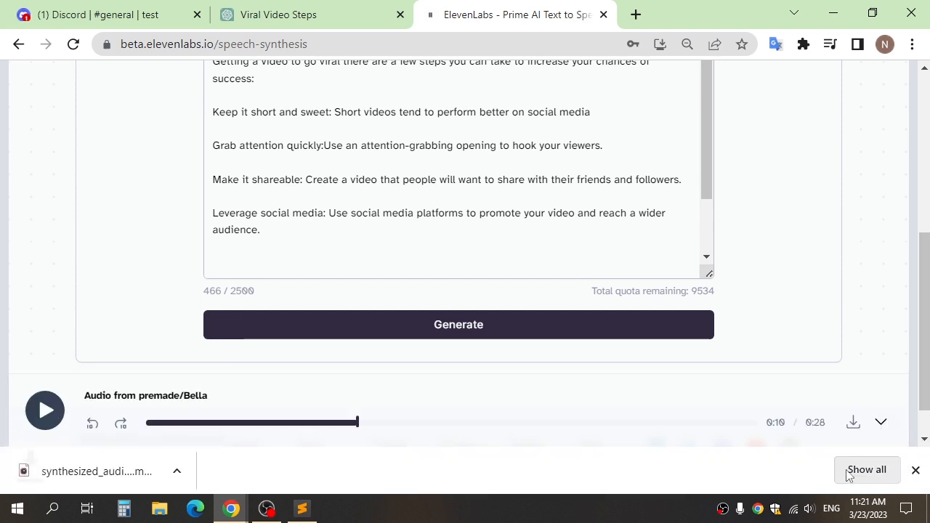
{"action": "left_click", "coordinate": [915, 471]}
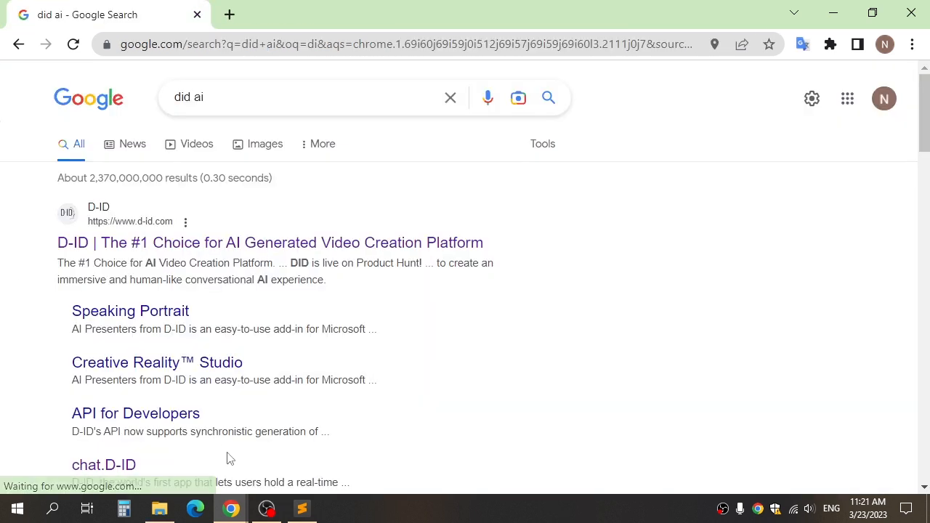
{"action": "mouse_move", "coordinate": [192, 242]}
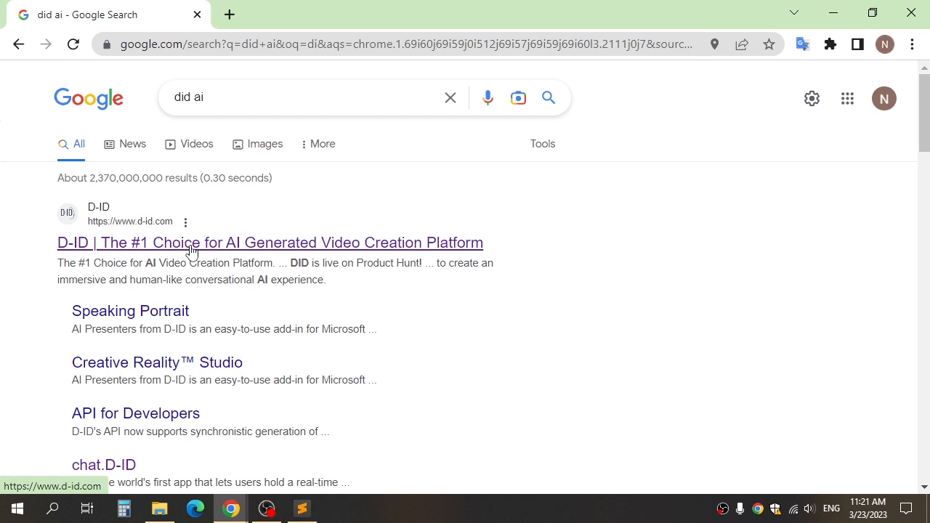
Go to the D-ID website from the search results, dismiss the banner and log in to D-ID Studio
{"action": "left_click", "coordinate": [270, 241]}
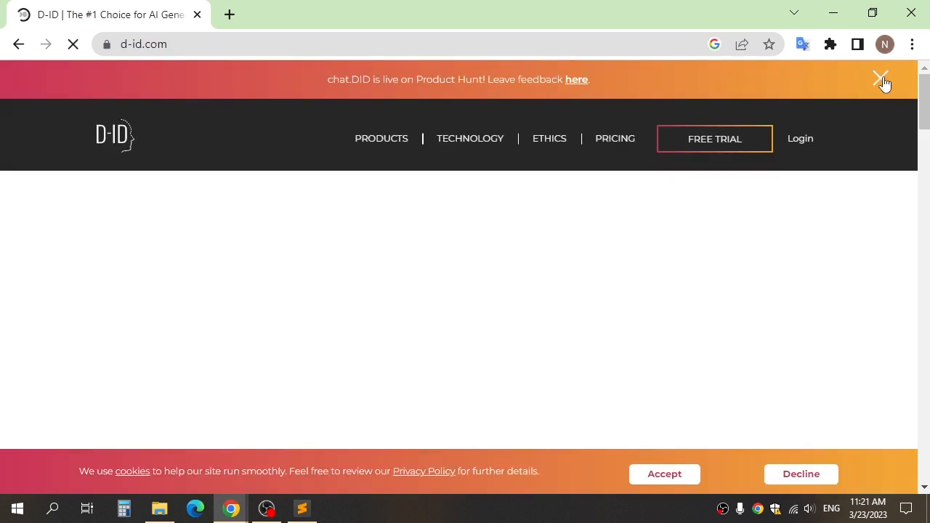
{"action": "left_click", "coordinate": [881, 79]}
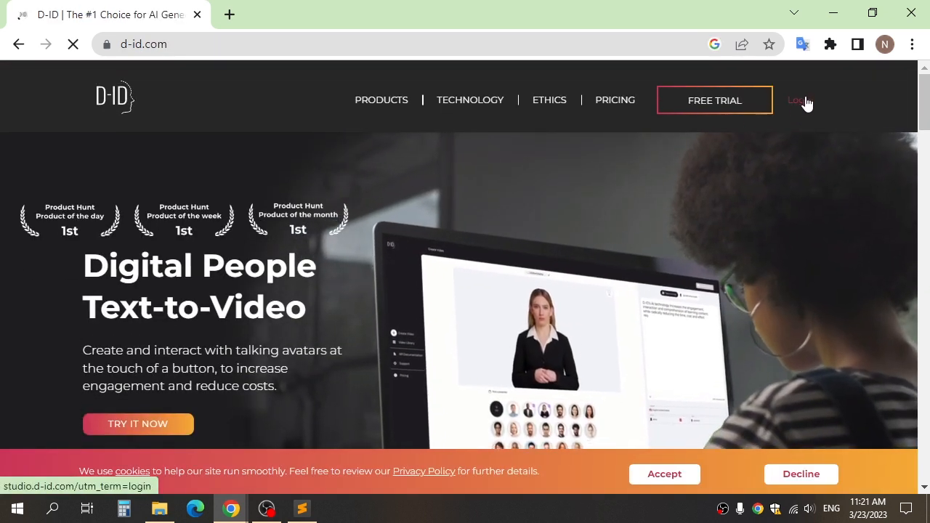
{"action": "left_click", "coordinate": [796, 99]}
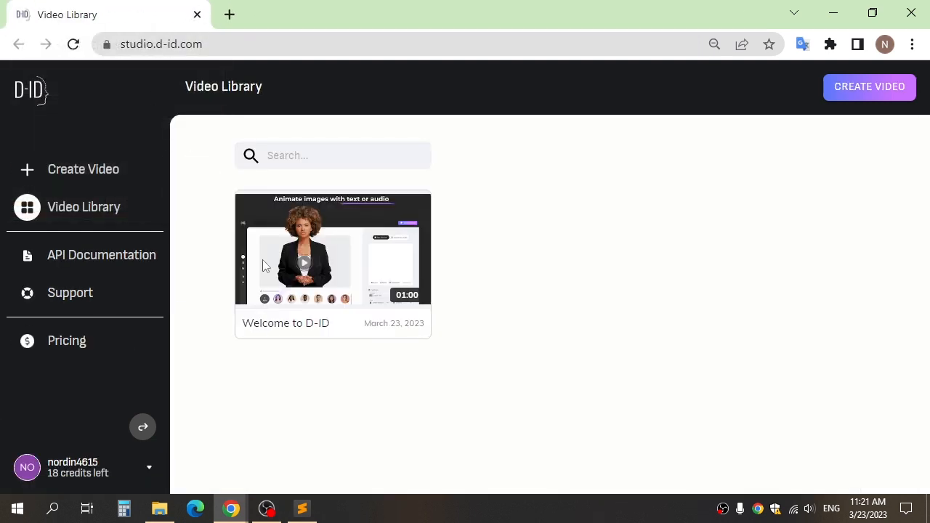
{"action": "mouse_move", "coordinate": [870, 87]}
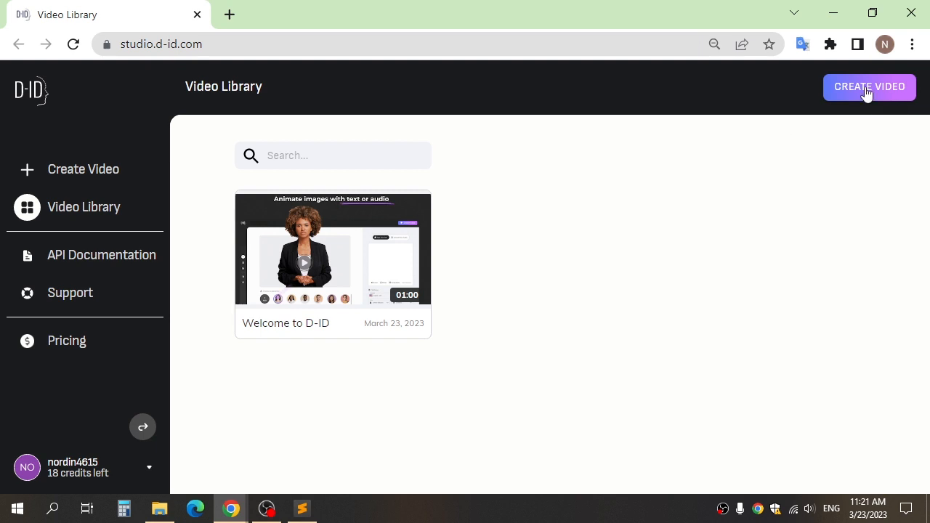
Start a new D-ID video in Vertical format and add the posh-girl portrait as presenter
{"action": "left_click", "coordinate": [869, 87]}
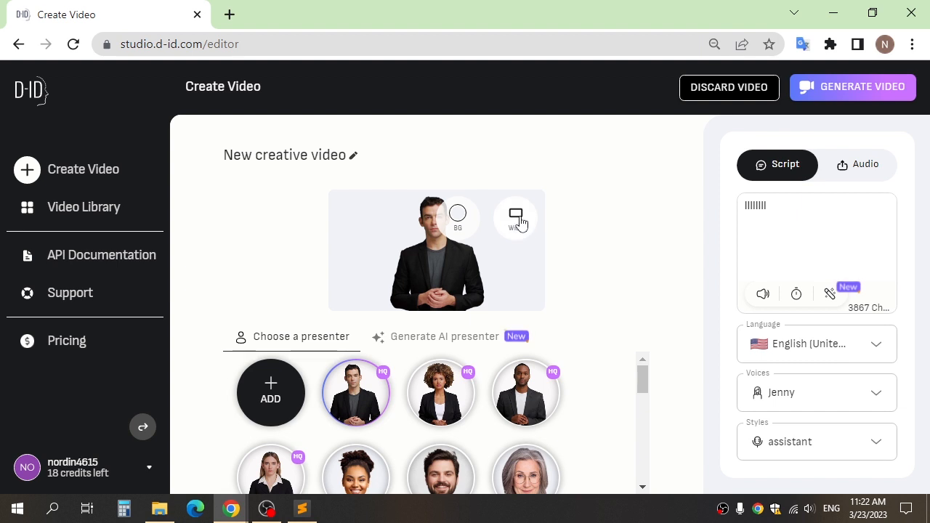
{"action": "left_click", "coordinate": [515, 214]}
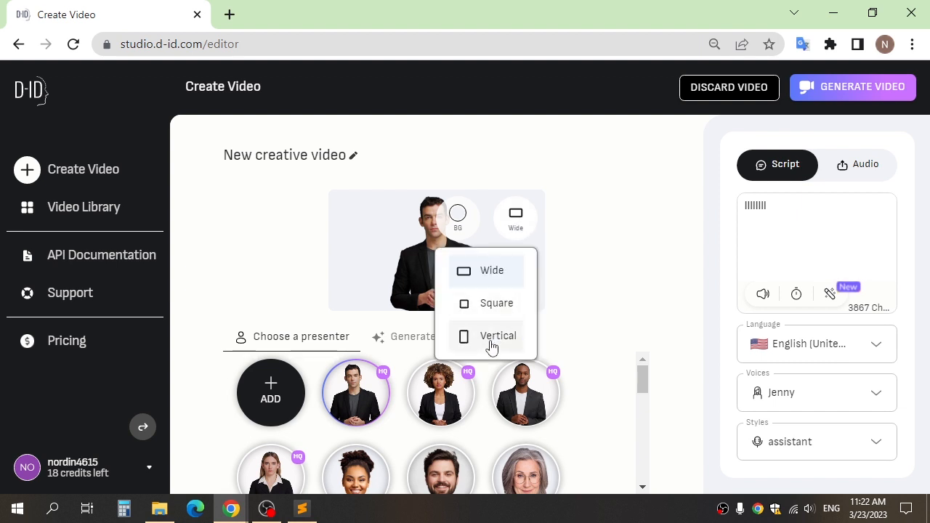
{"action": "left_click", "coordinate": [497, 336]}
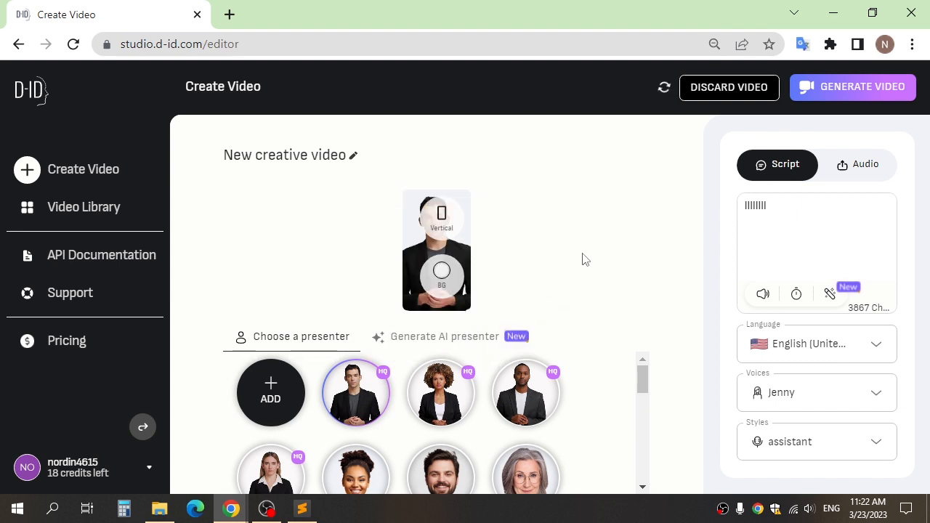
{"action": "mouse_move", "coordinate": [270, 393]}
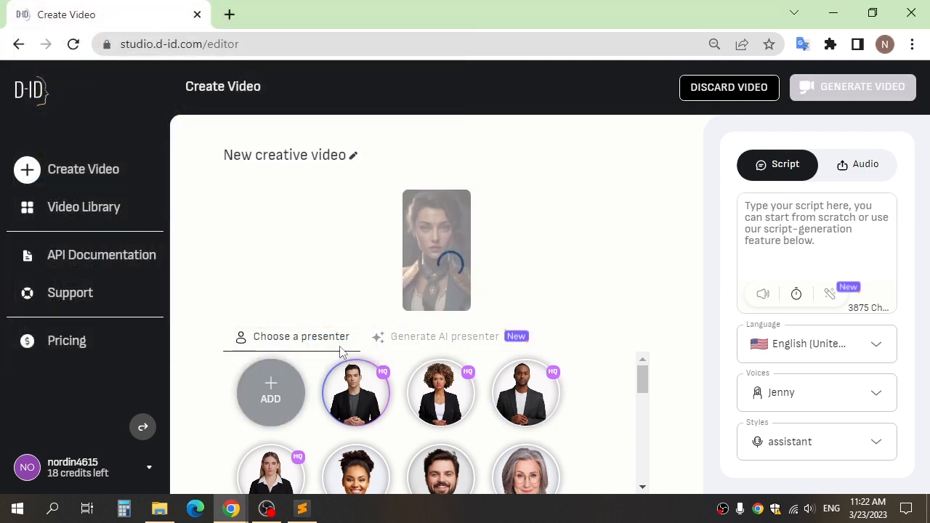
{"action": "mouse_move", "coordinate": [196, 301]}
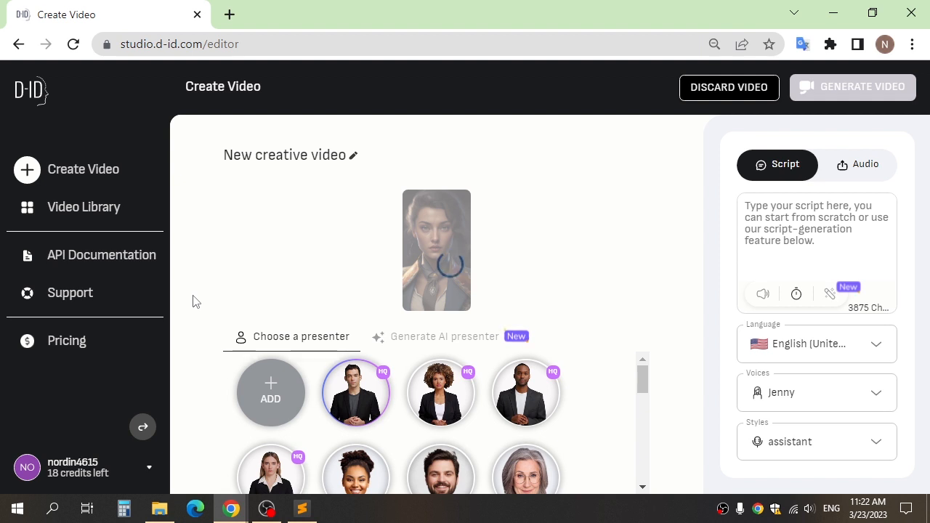
{"action": "left_click", "coordinate": [356, 392]}
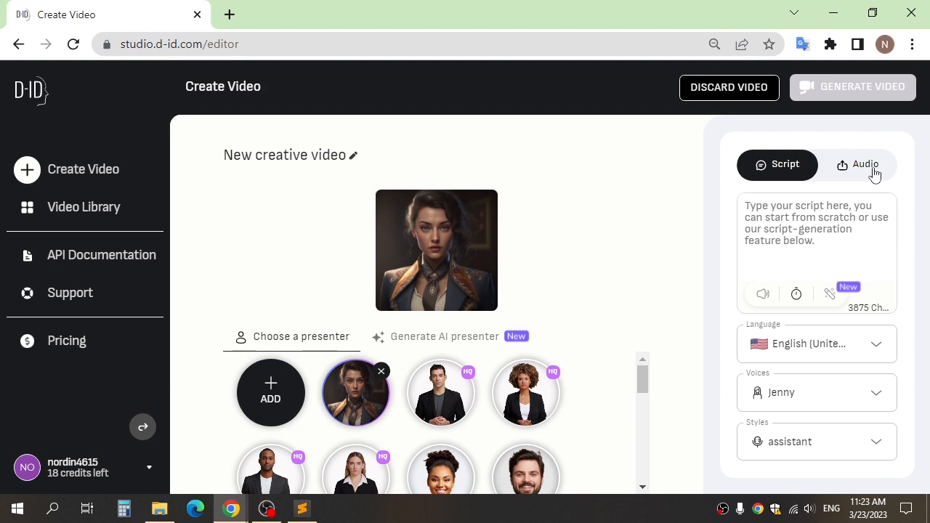
Upload the ElevenLabs narration audio as the presenter's voice and start generating the video
{"action": "left_click", "coordinate": [858, 165]}
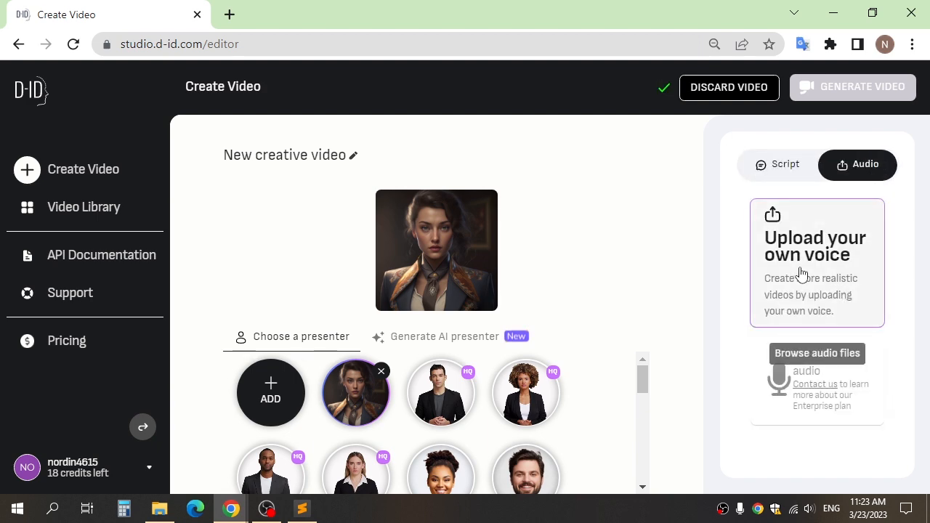
{"action": "left_click", "coordinate": [816, 353]}
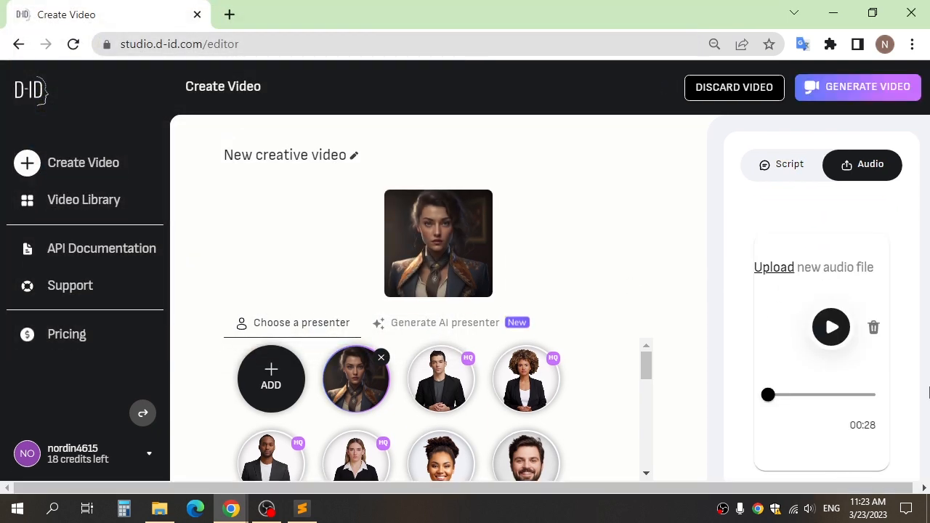
{"action": "mouse_move", "coordinate": [709, 233]}
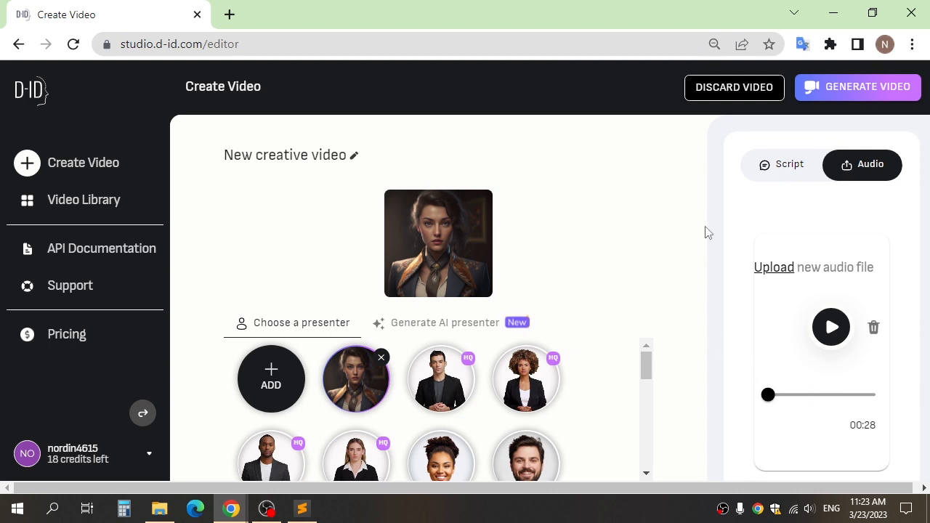
{"action": "left_click", "coordinate": [858, 87]}
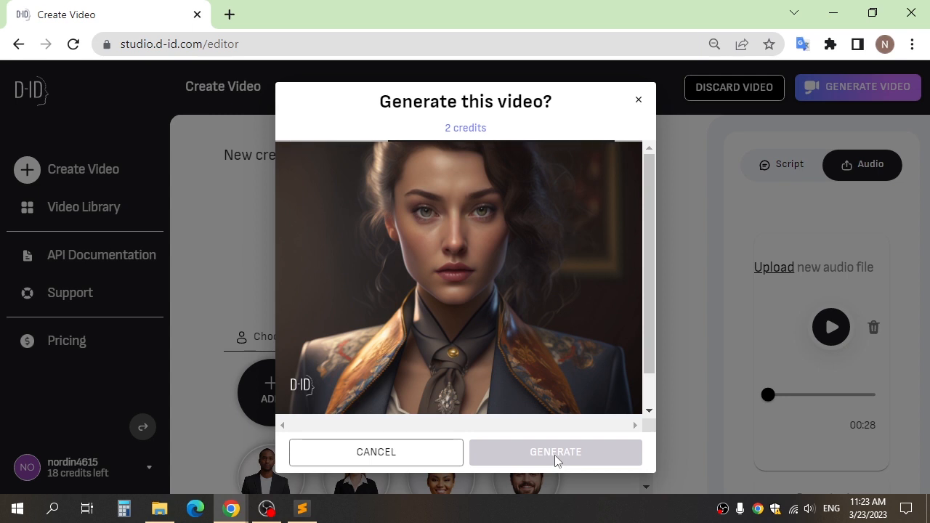
Confirm the 2-credit generation and dismiss the success notification for the 00:27 video
{"action": "left_click", "coordinate": [555, 452]}
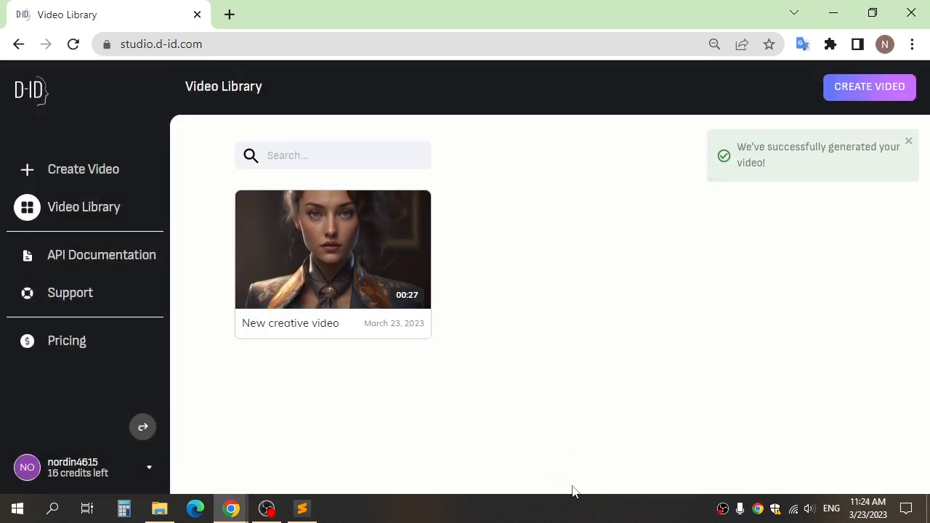
{"action": "left_click", "coordinate": [908, 140]}
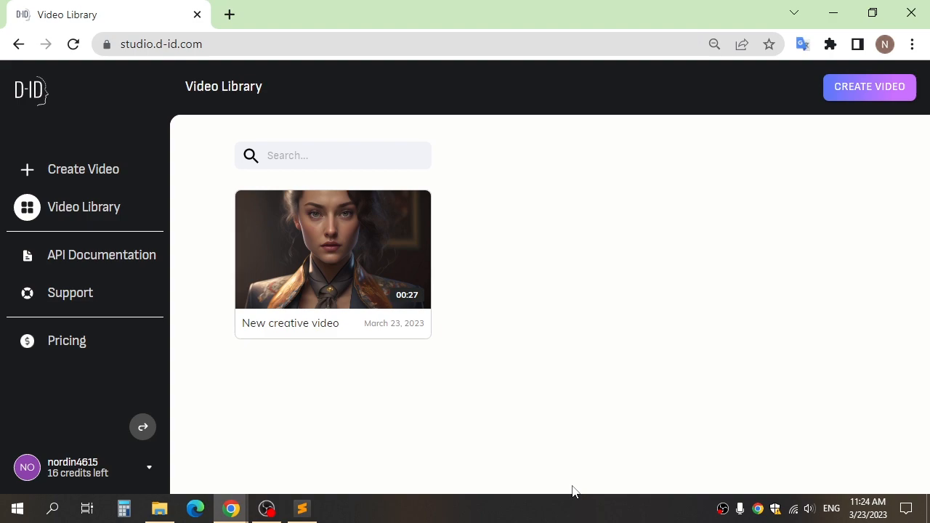